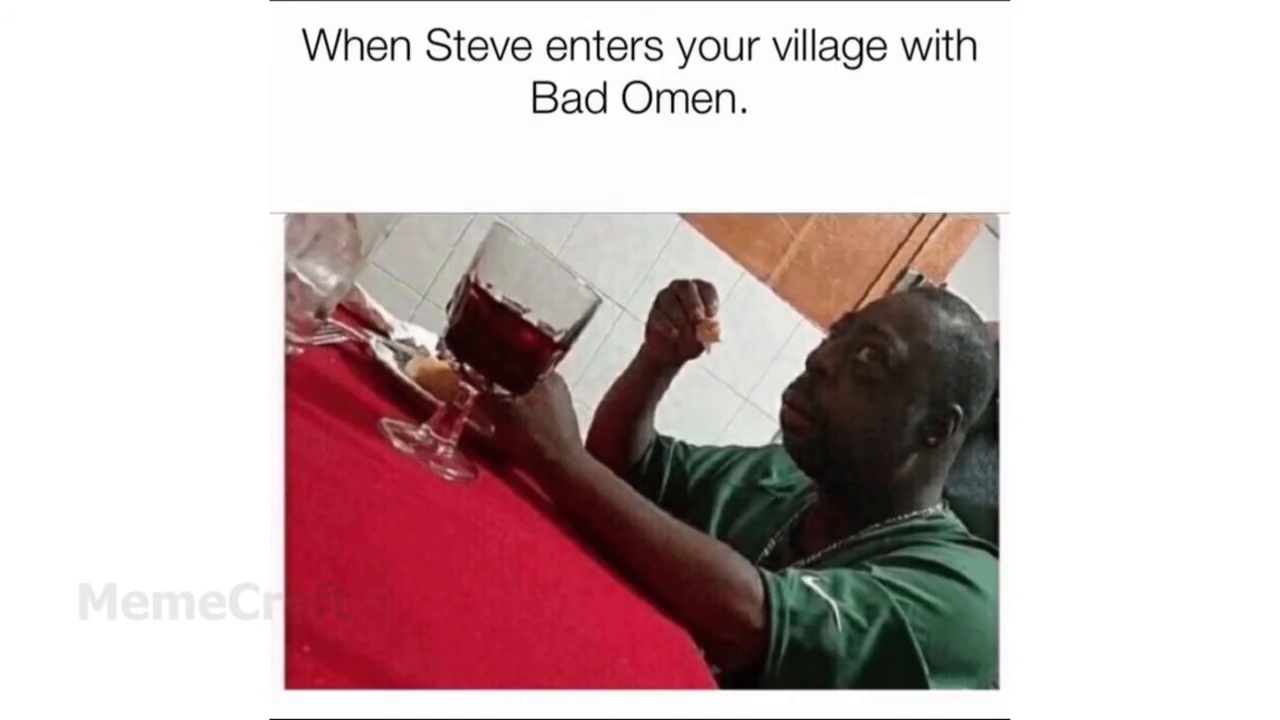
scroll(down, 3)
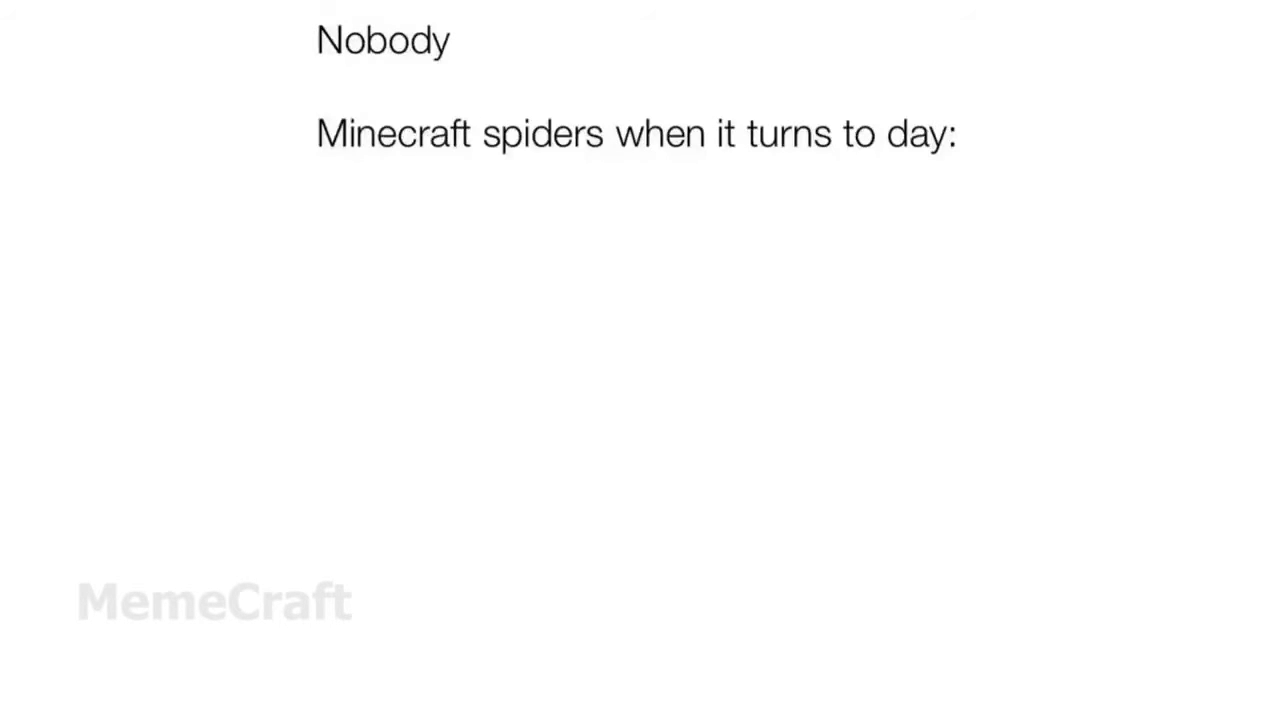